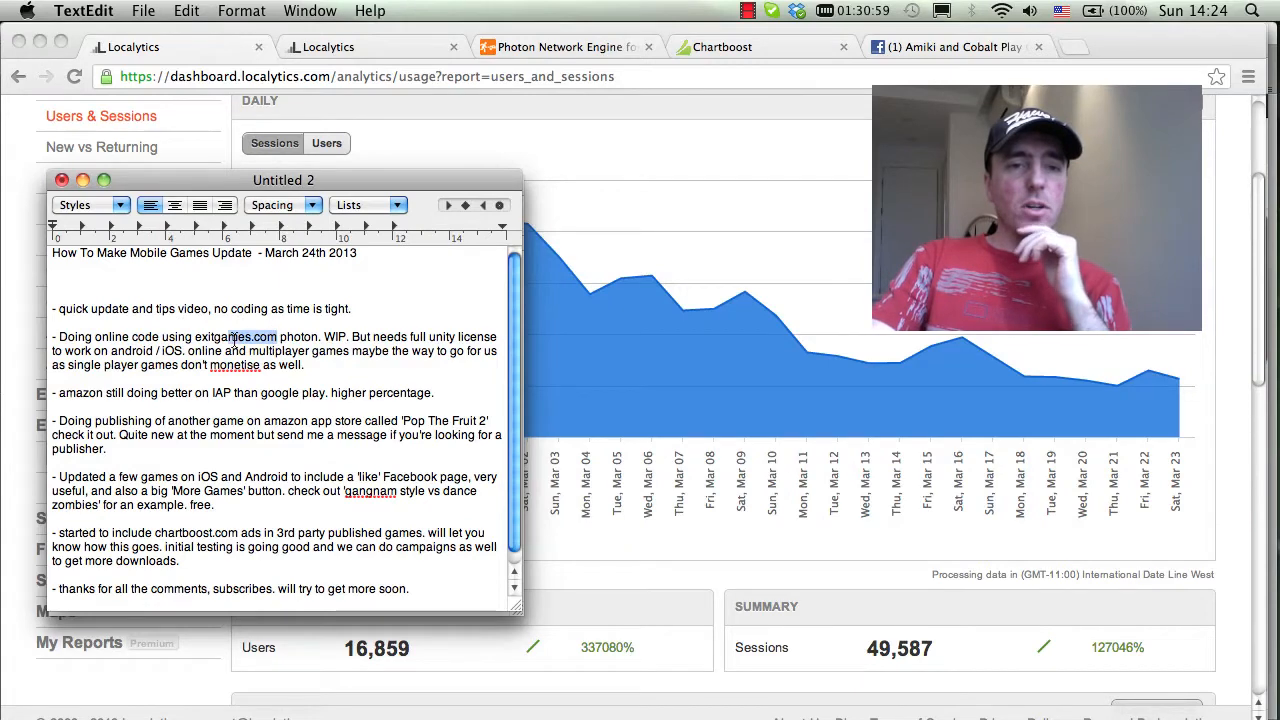
Select the exitgames.com address in the TextEdit notes to bring up Photon's Unity page
{"action": "double_click", "coordinate": [235, 336]}
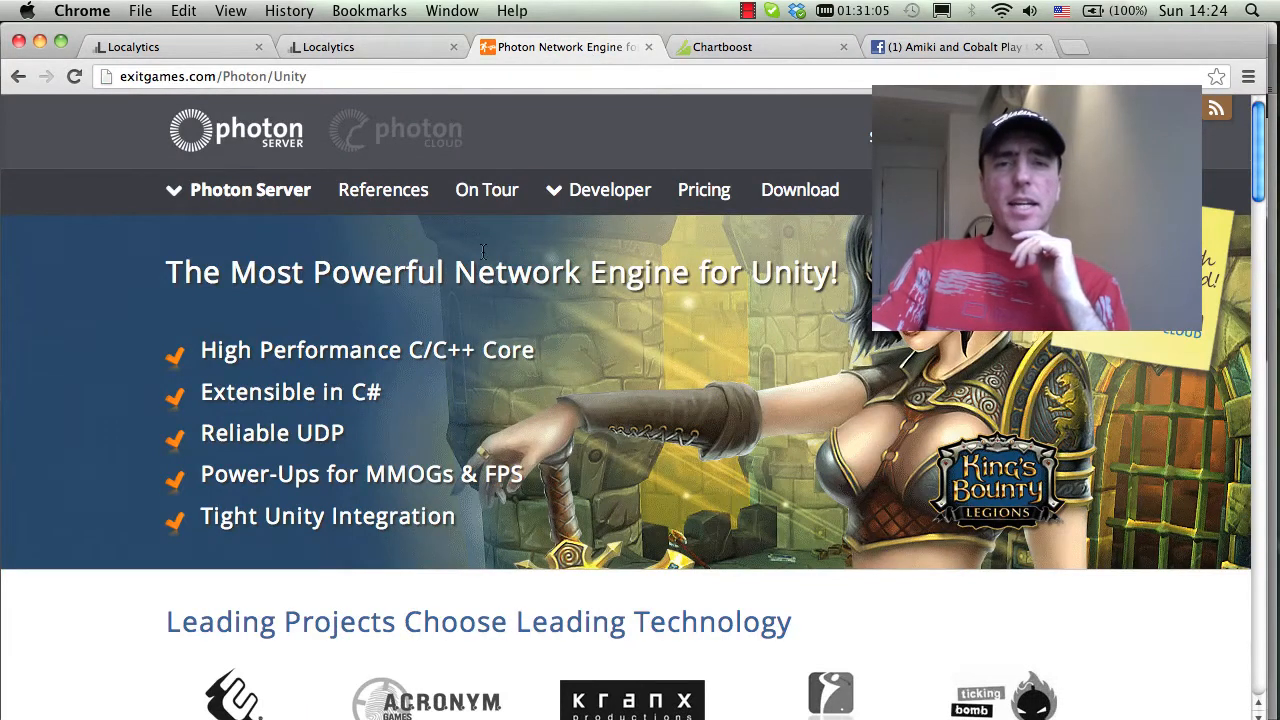
{"action": "mouse_move", "coordinate": [703, 376]}
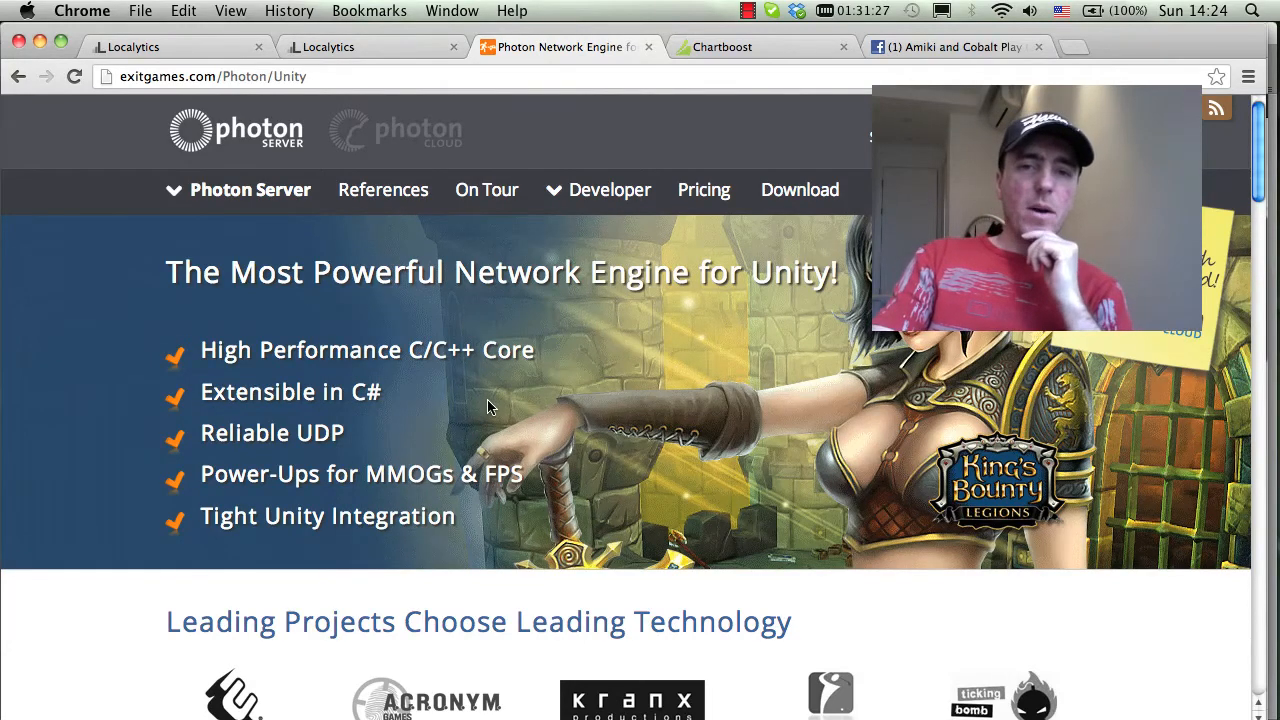
Scroll through Photon's Unity network engine page to review its features
{"action": "scroll", "scroll_direction": "down", "scroll_amount": 3}
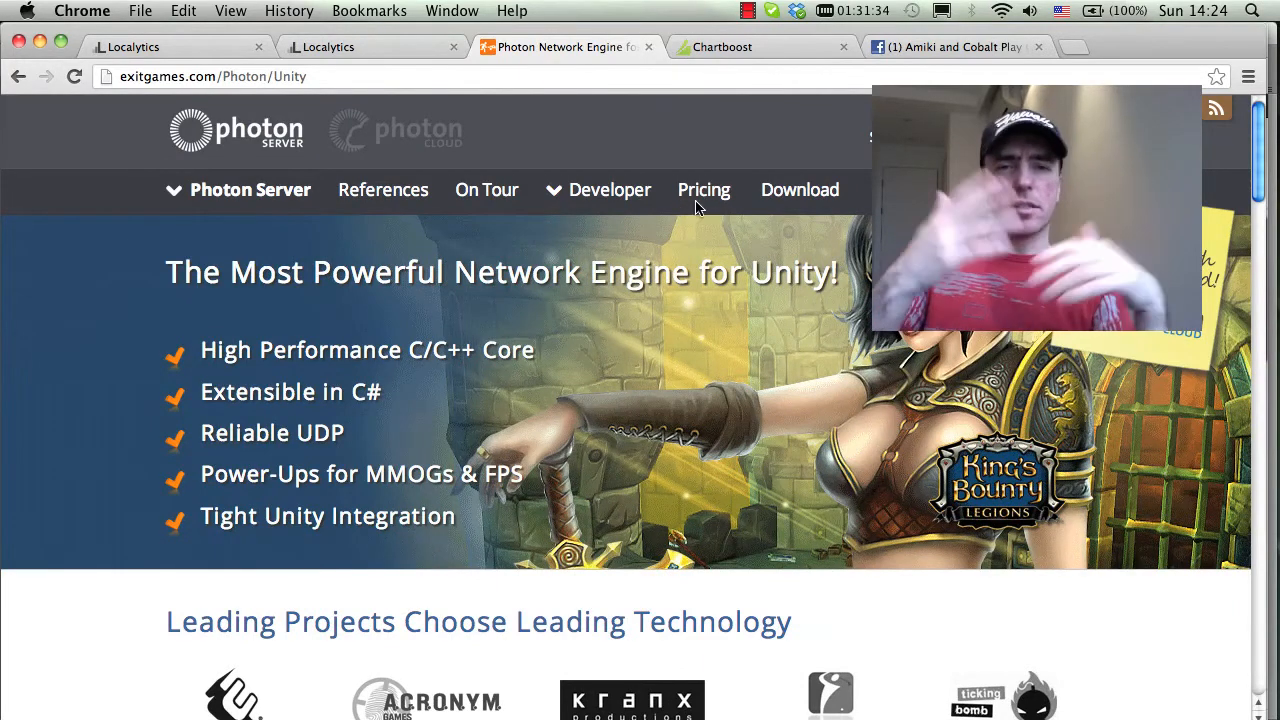
{"action": "mouse_move", "coordinate": [650, 240]}
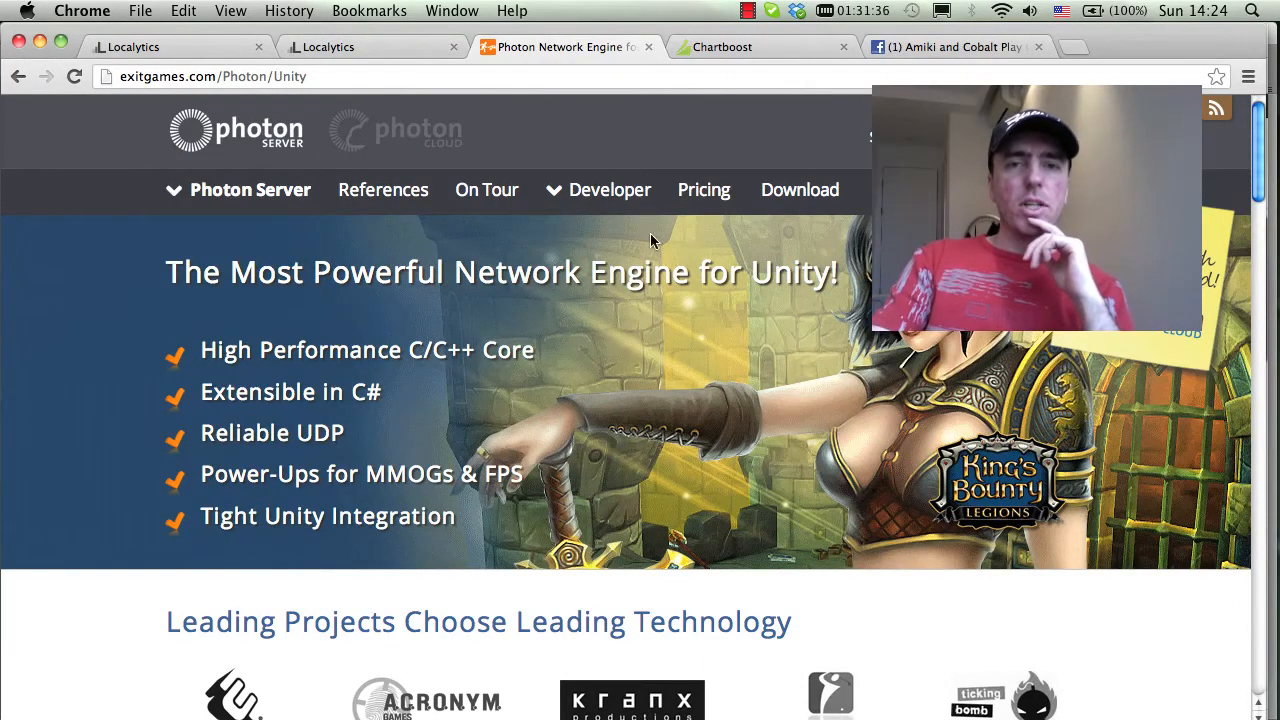
{"action": "mouse_move", "coordinate": [410, 315]}
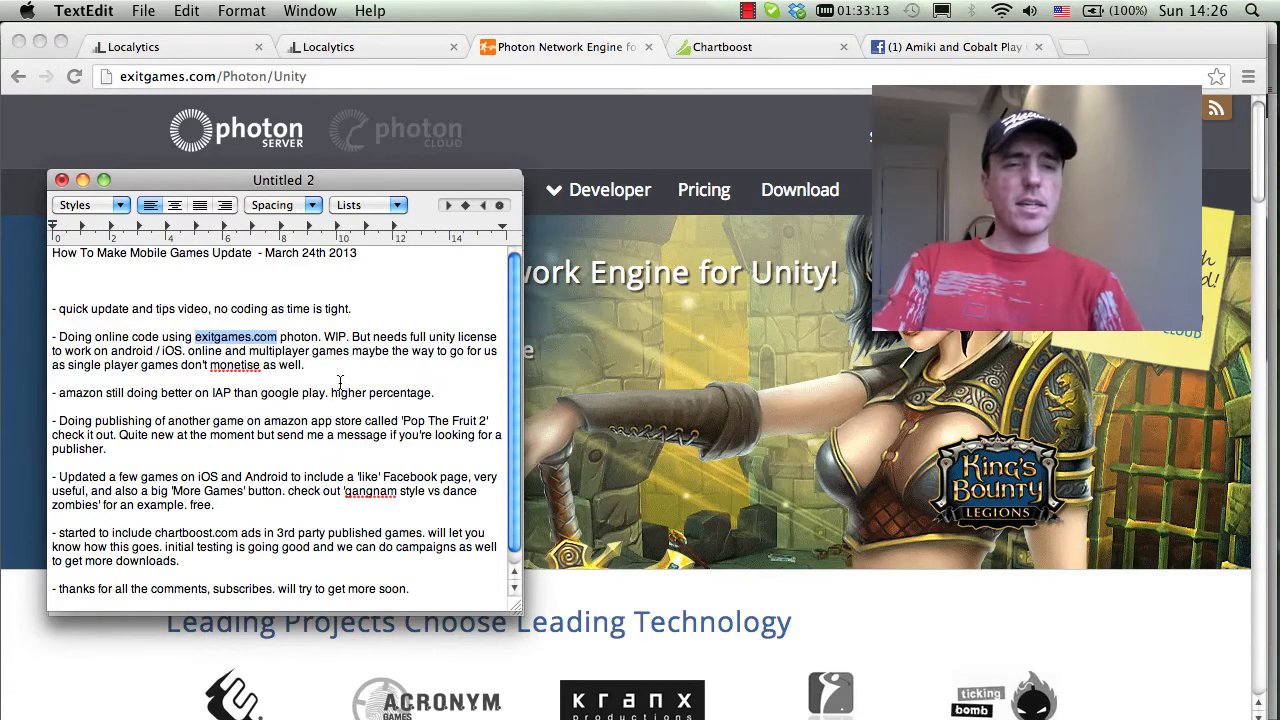
Add the closing line 'please like, subscribe, comment etc.' to the notes
{"action": "triple_click", "coordinate": [240, 392]}
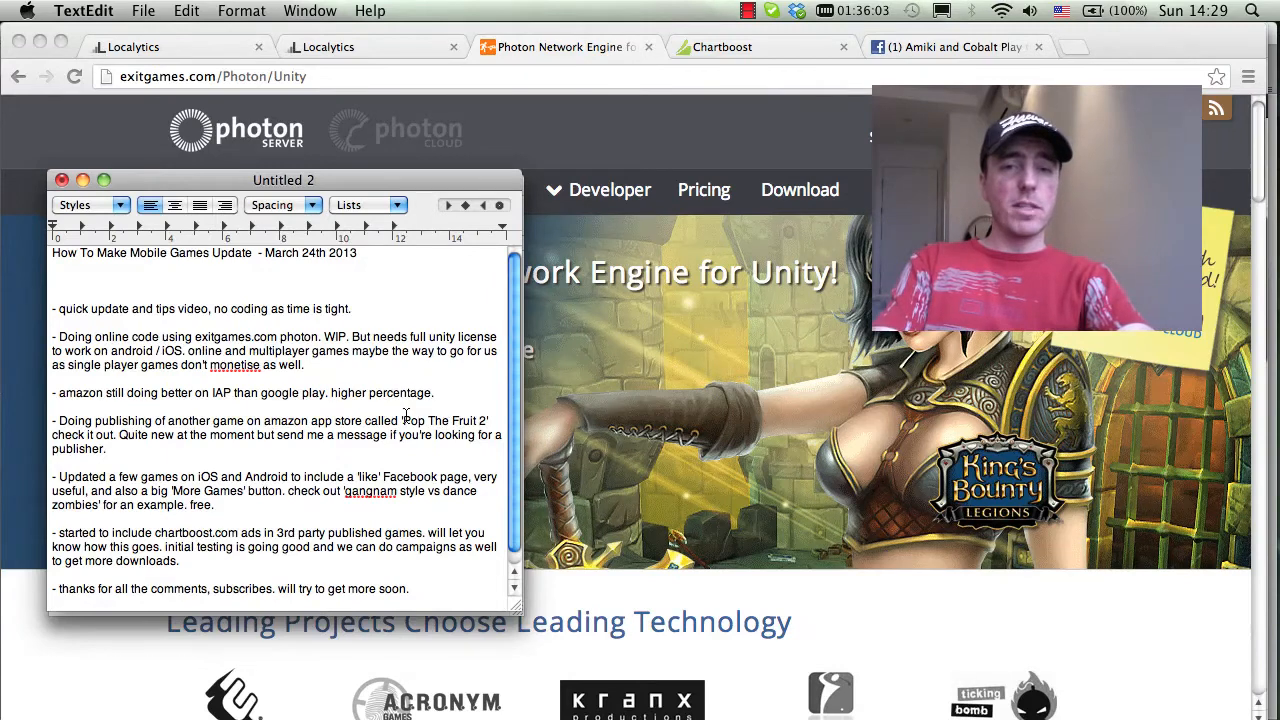
{"action": "type", "text": "please like, subscribe, comment etc."}
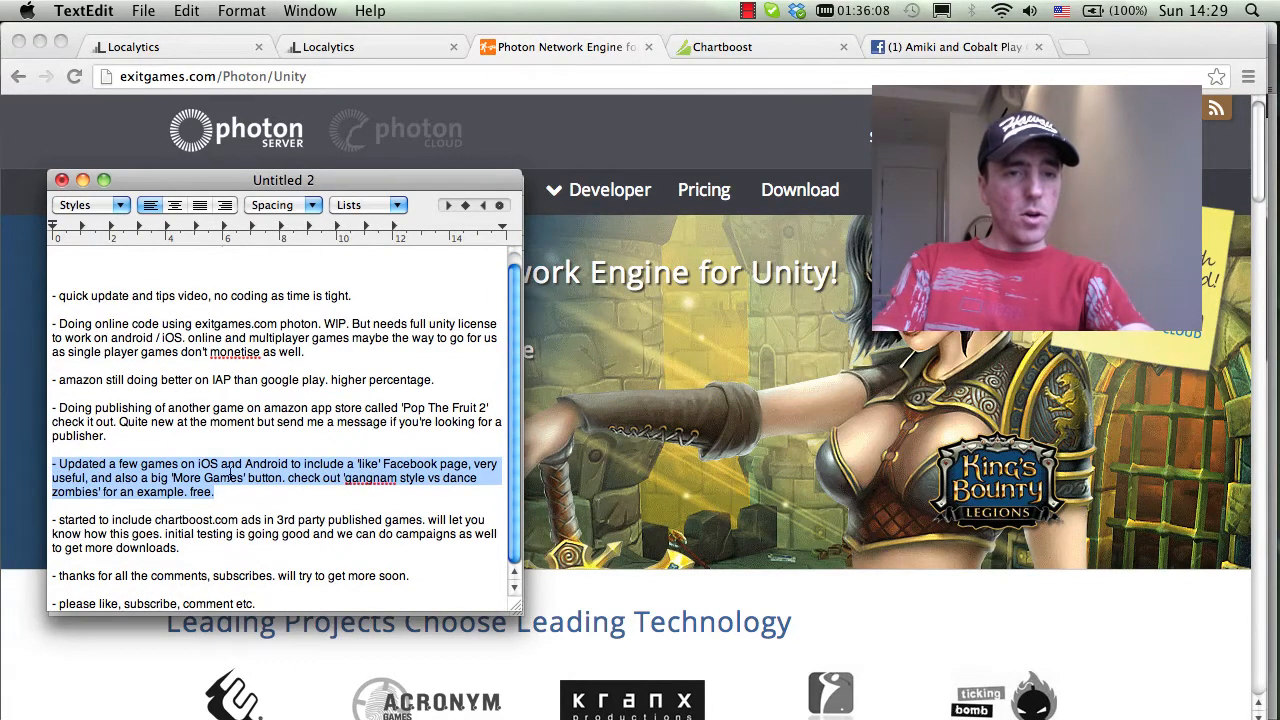
{"action": "left_click", "coordinate": [55, 505]}
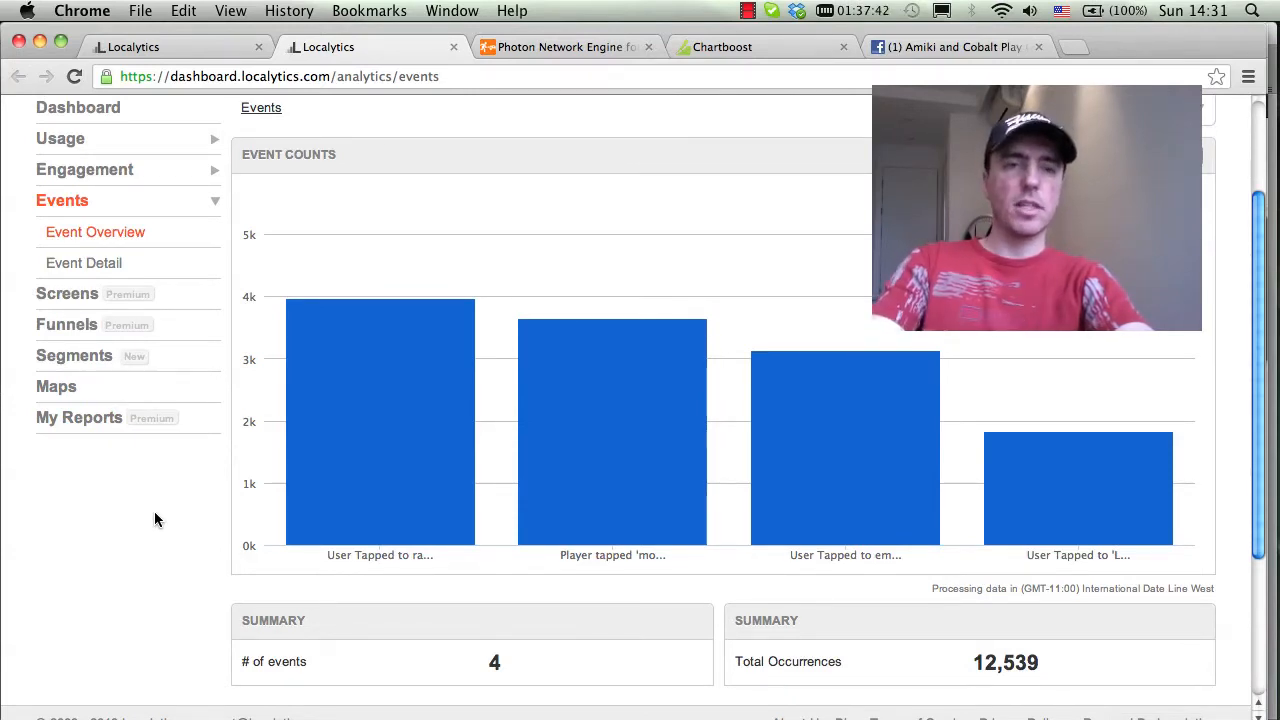
{"action": "mouse_move", "coordinate": [377, 467]}
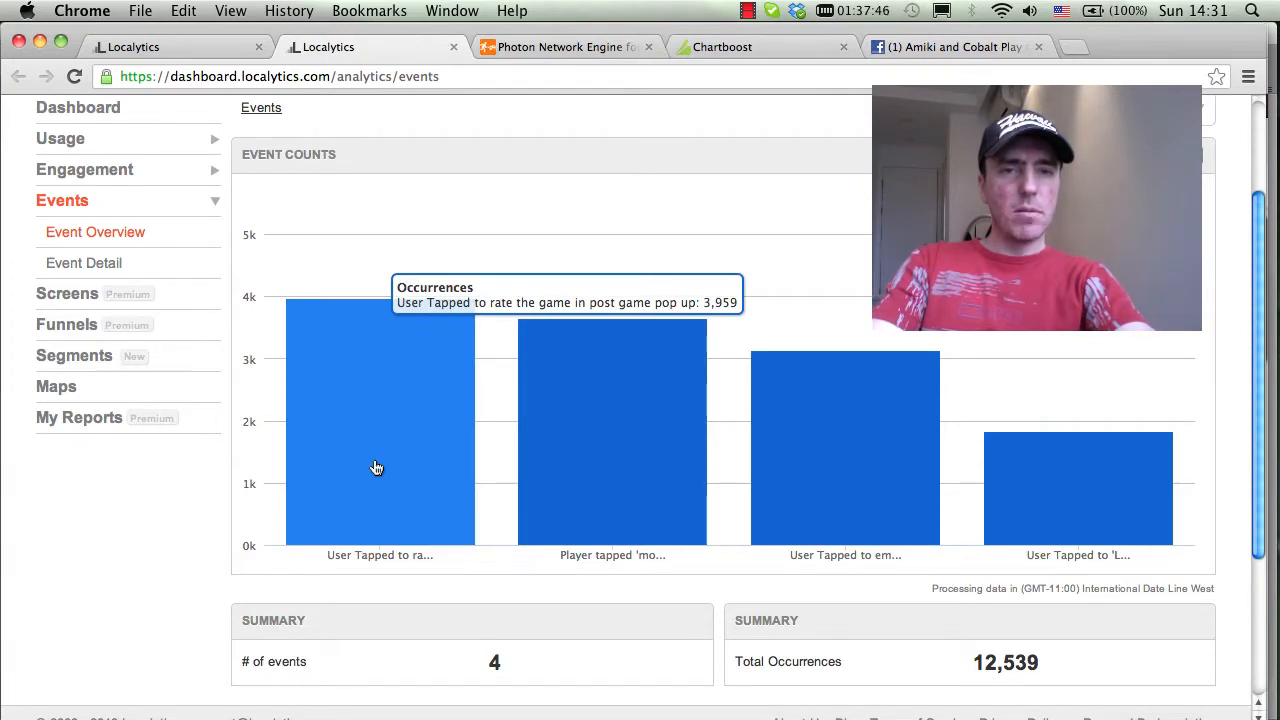
{"action": "mouse_move", "coordinate": [380, 417]}
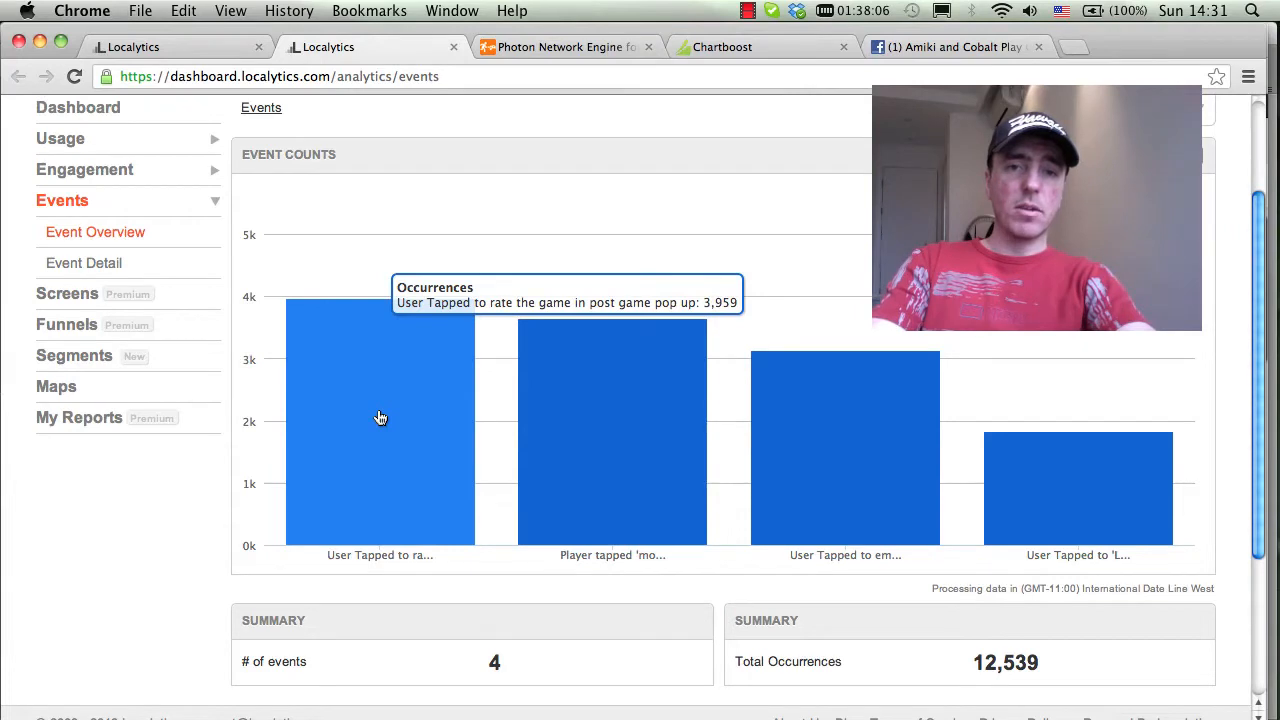
{"action": "mouse_move", "coordinate": [561, 427]}
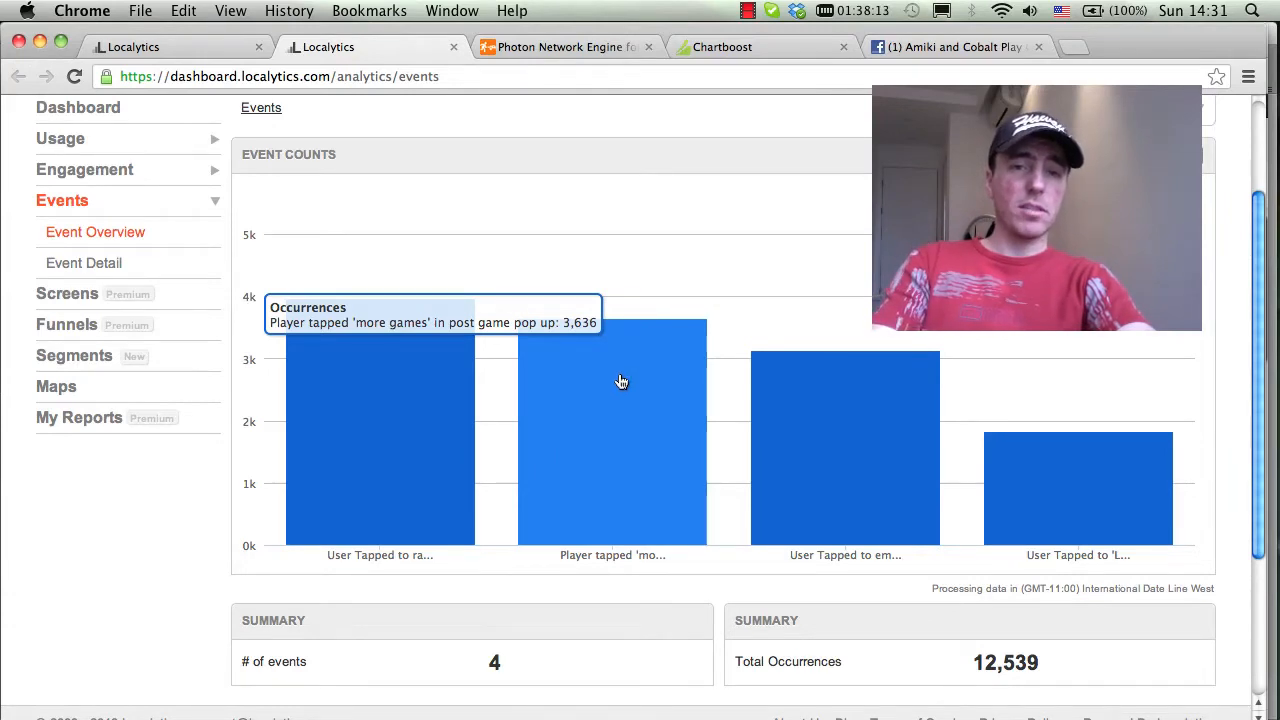
{"action": "mouse_move", "coordinate": [595, 369]}
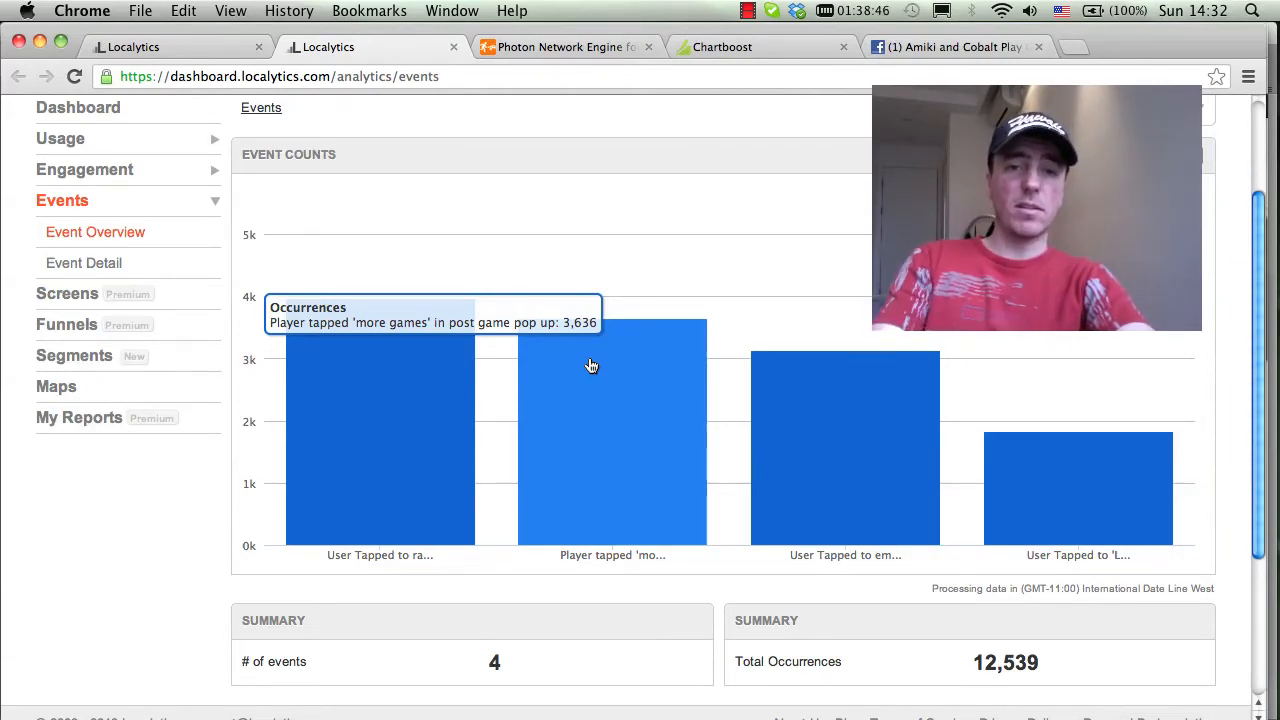
{"action": "mouse_move", "coordinate": [785, 417]}
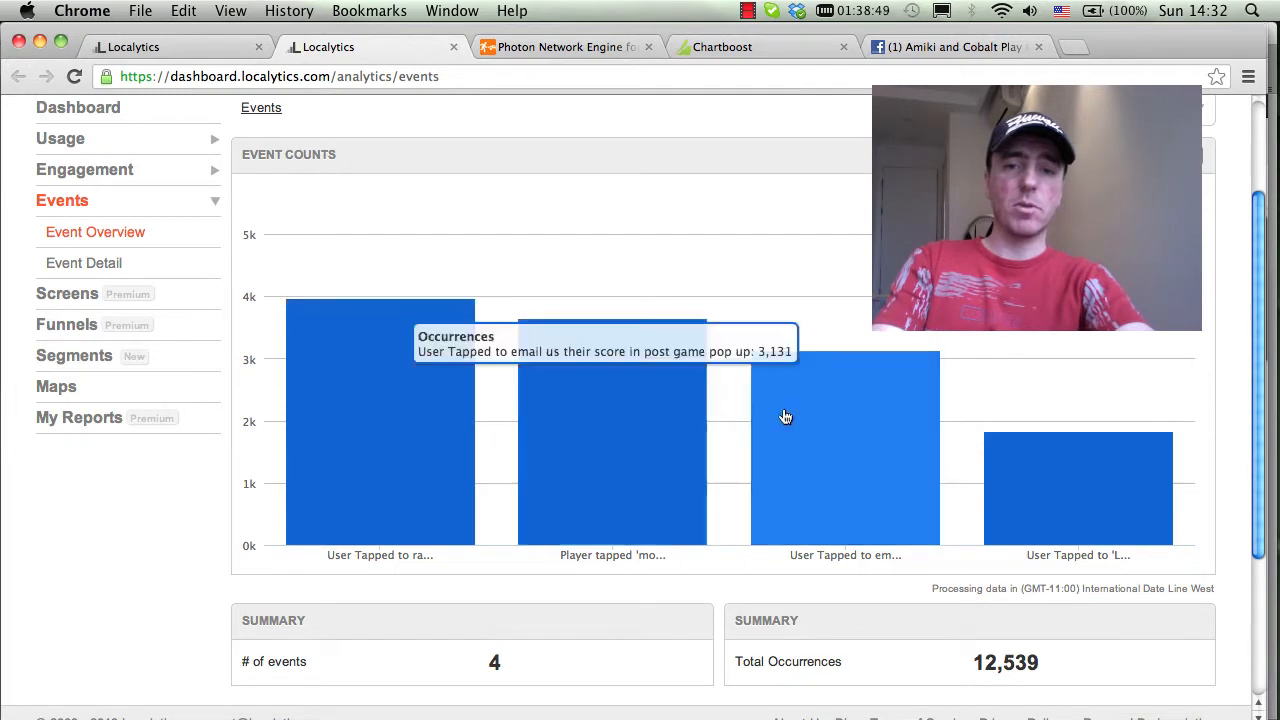
{"action": "mouse_move", "coordinate": [820, 420]}
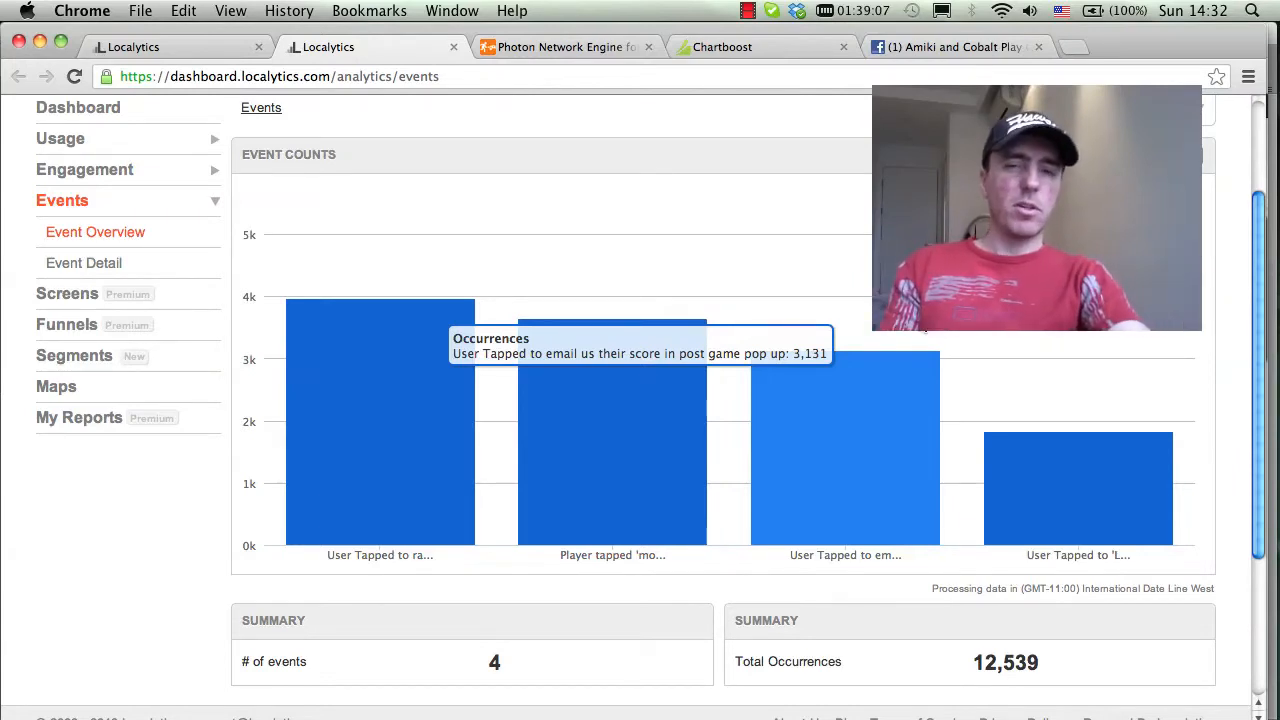
{"action": "mouse_move", "coordinate": [1107, 485]}
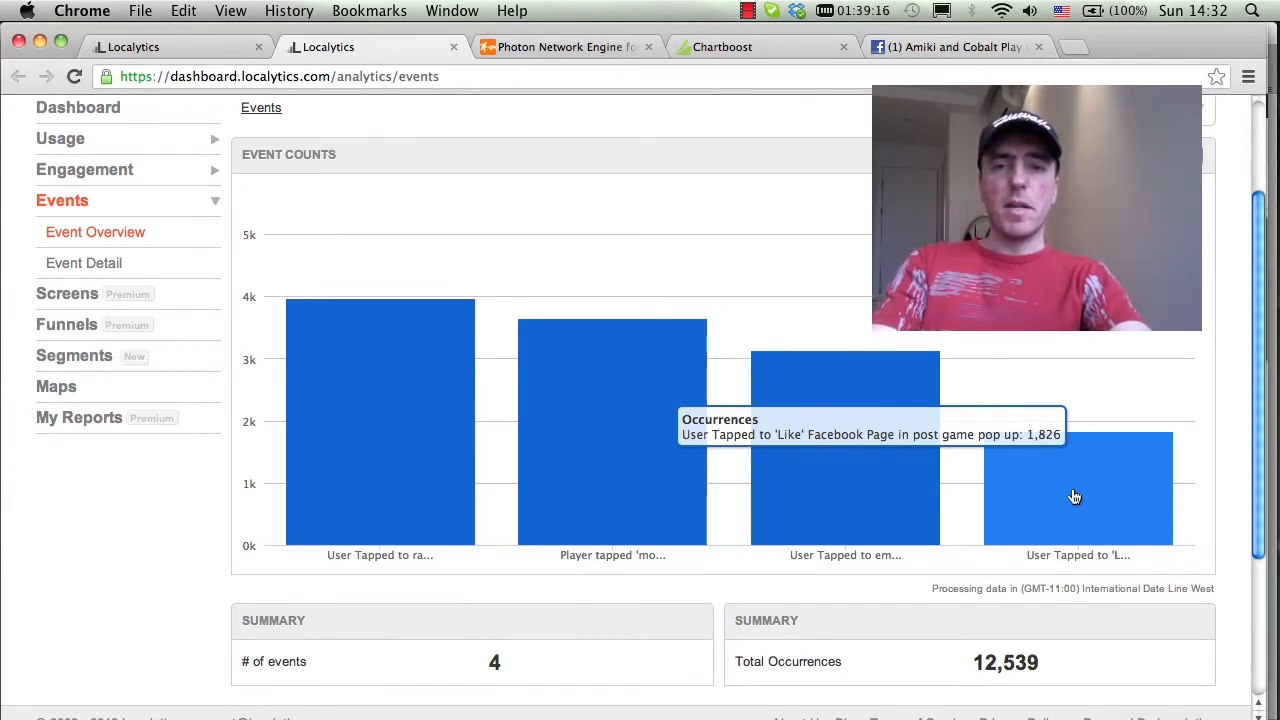
{"action": "mouse_move", "coordinate": [1036, 493]}
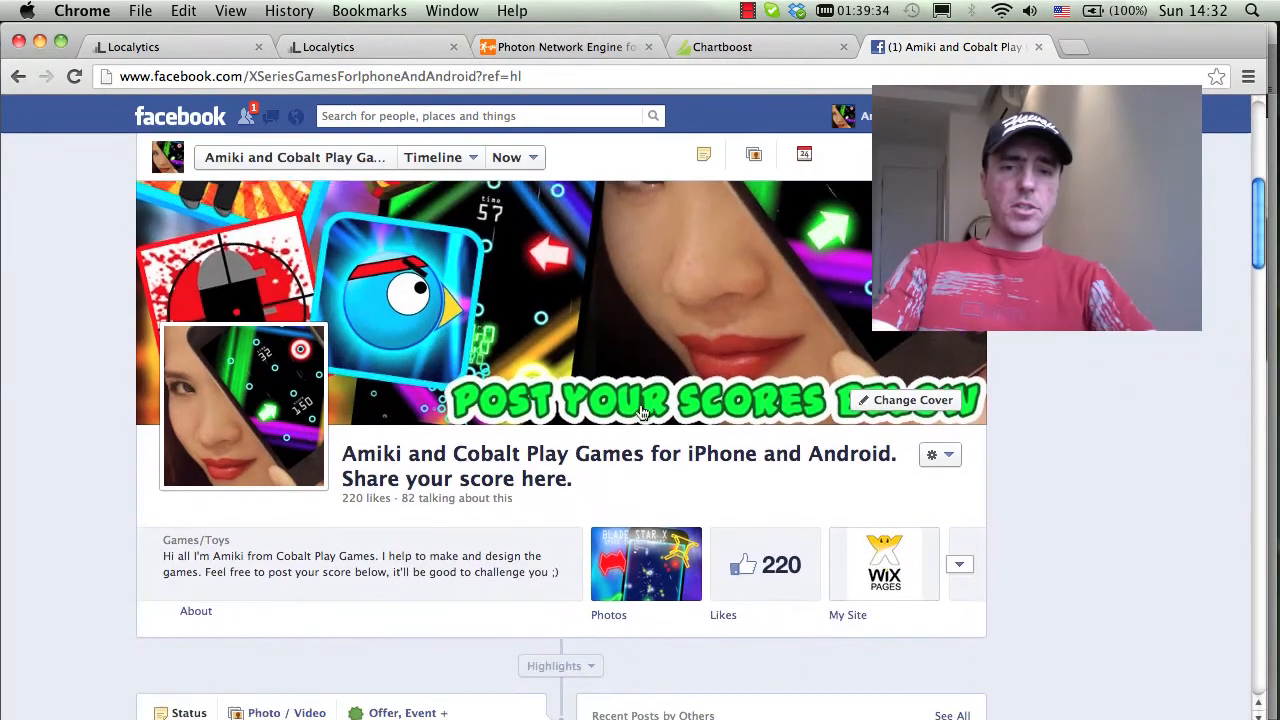
{"action": "scroll", "scroll_direction": "down", "scroll_amount": 3}
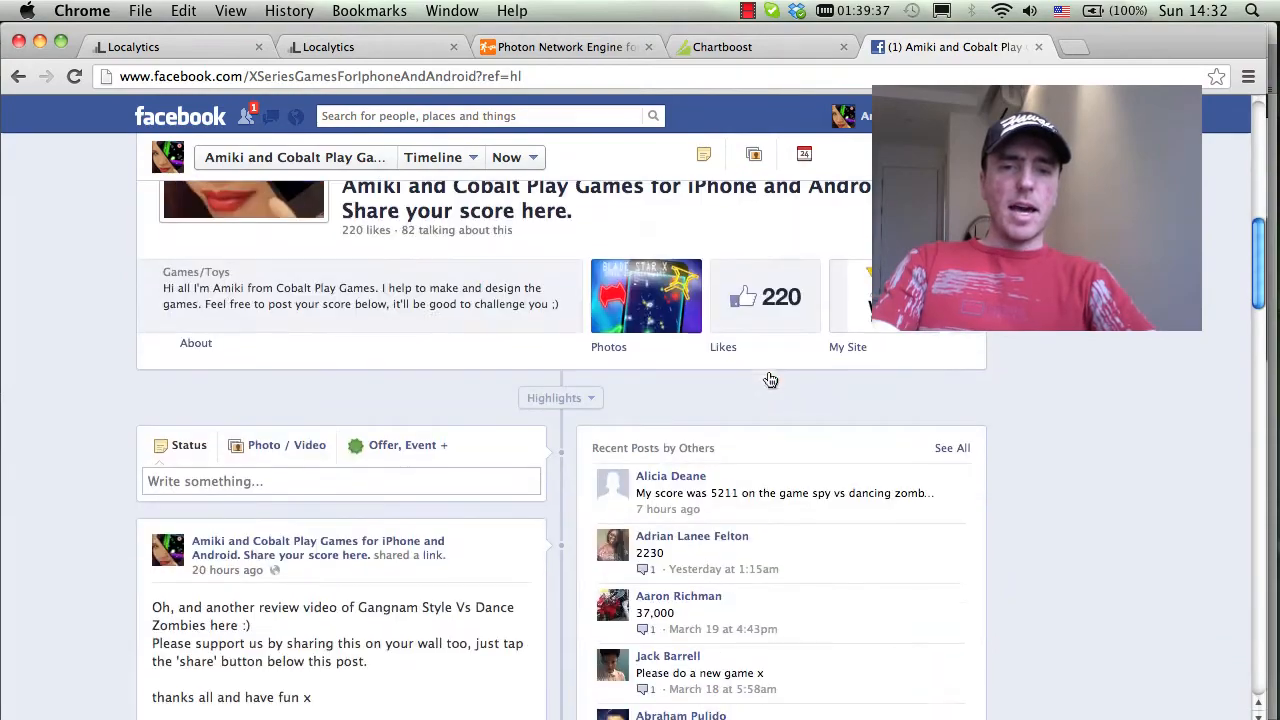
{"action": "scroll", "scroll_direction": "down", "scroll_amount": 3}
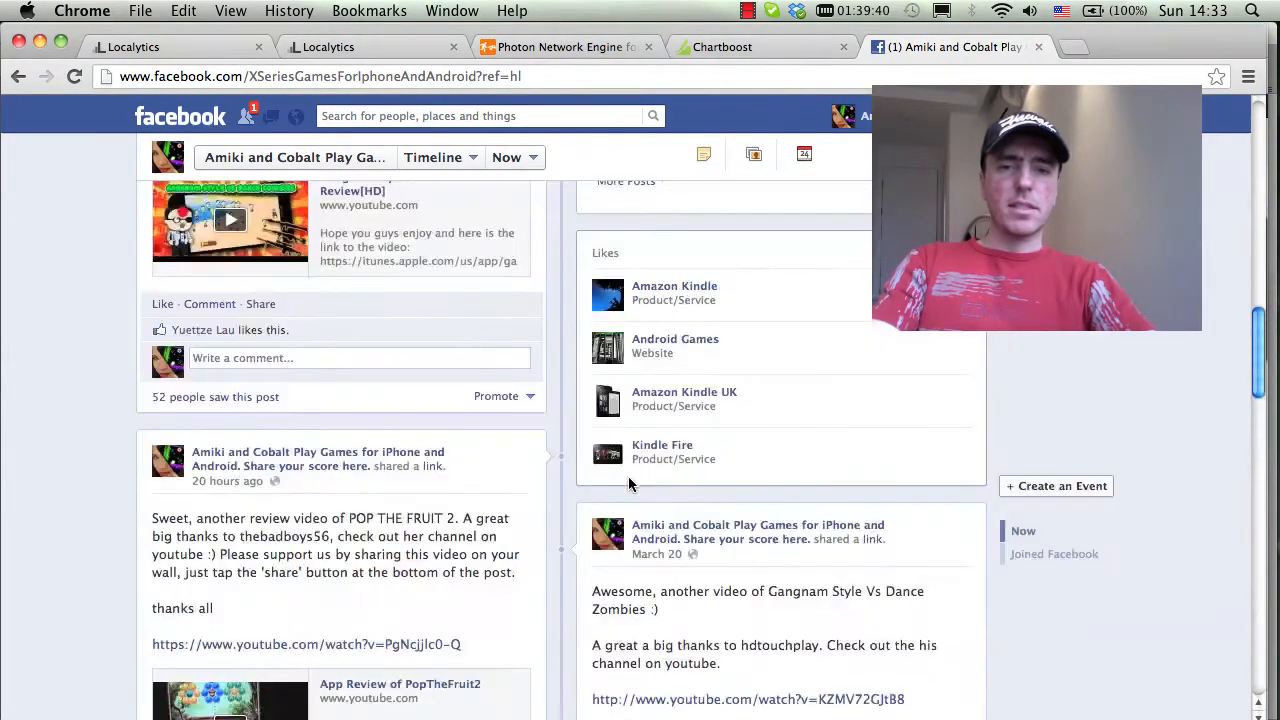
{"action": "scroll", "scroll_direction": "up", "scroll_amount": 3}
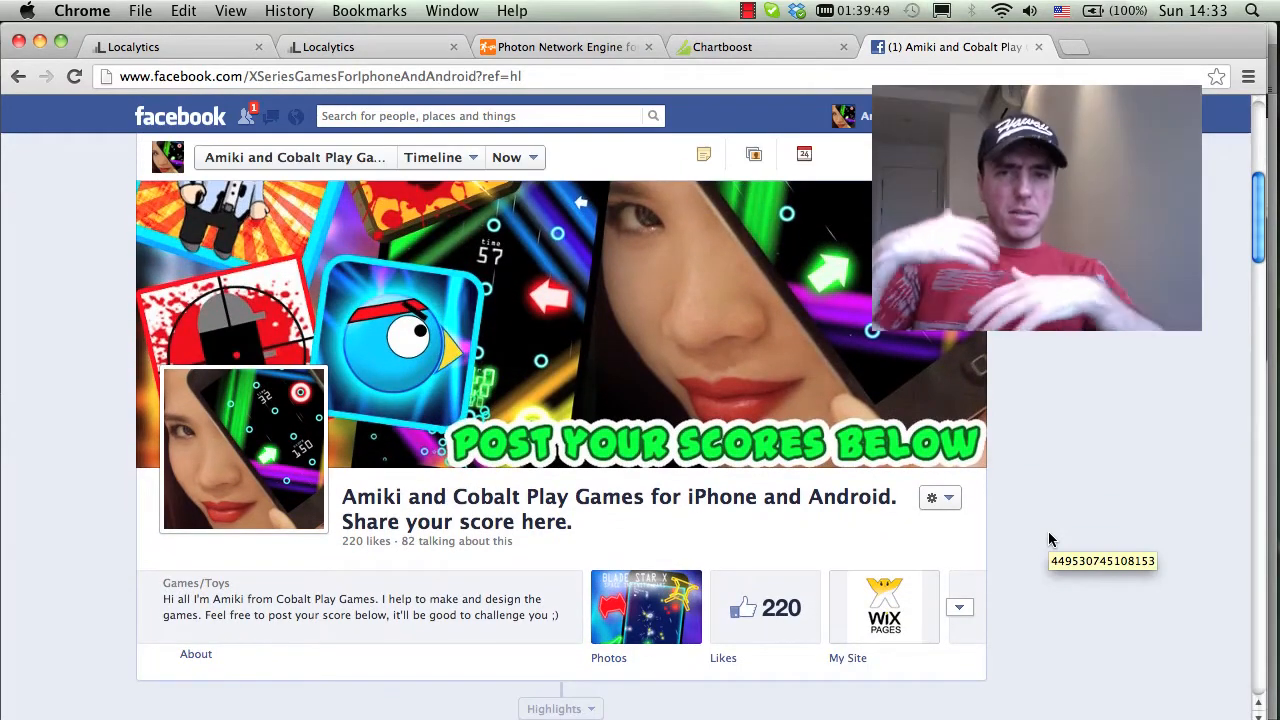
{"action": "scroll", "scroll_direction": "down", "scroll_amount": 3}
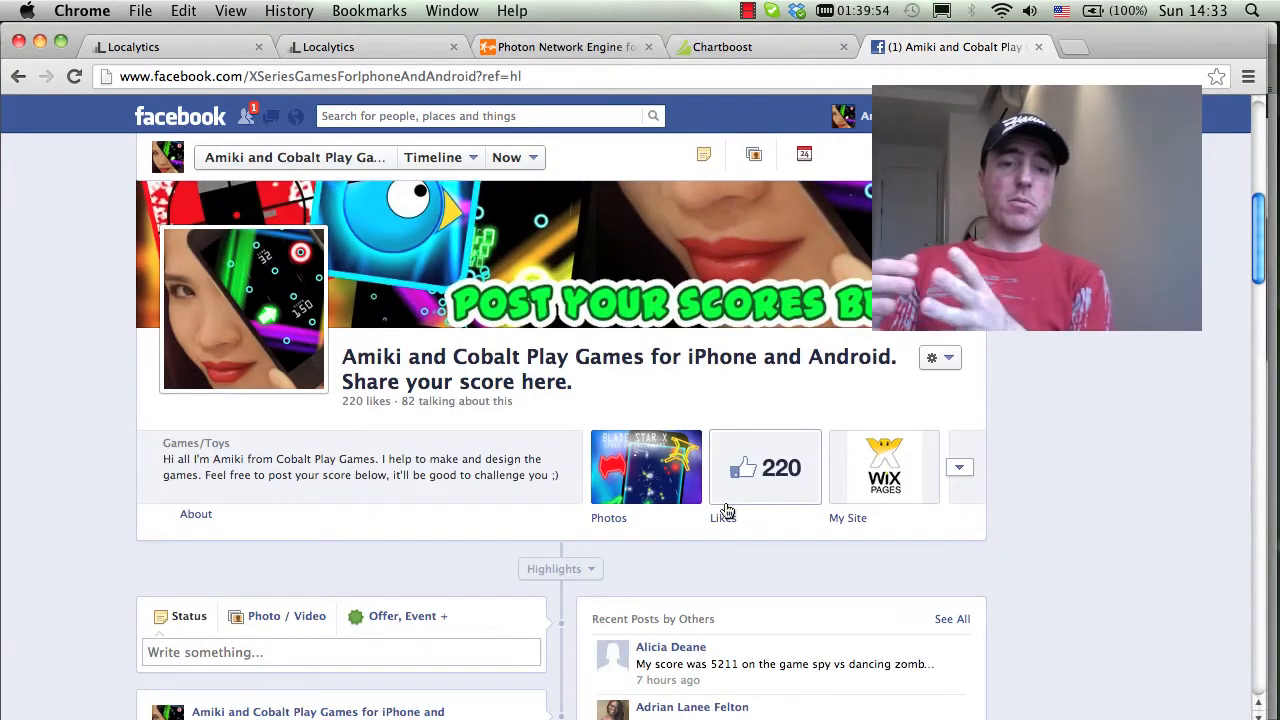
{"action": "scroll", "scroll_direction": "down", "scroll_amount": 3}
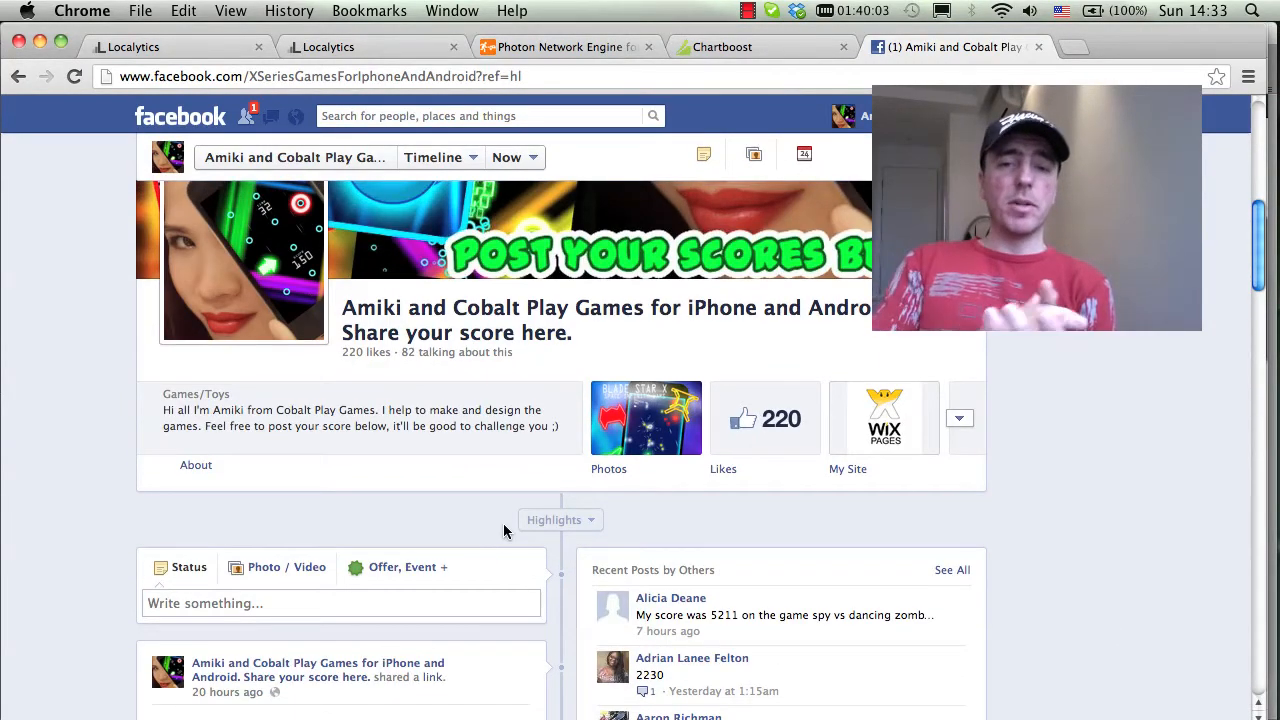
{"action": "scroll", "scroll_direction": "down", "scroll_amount": 3}
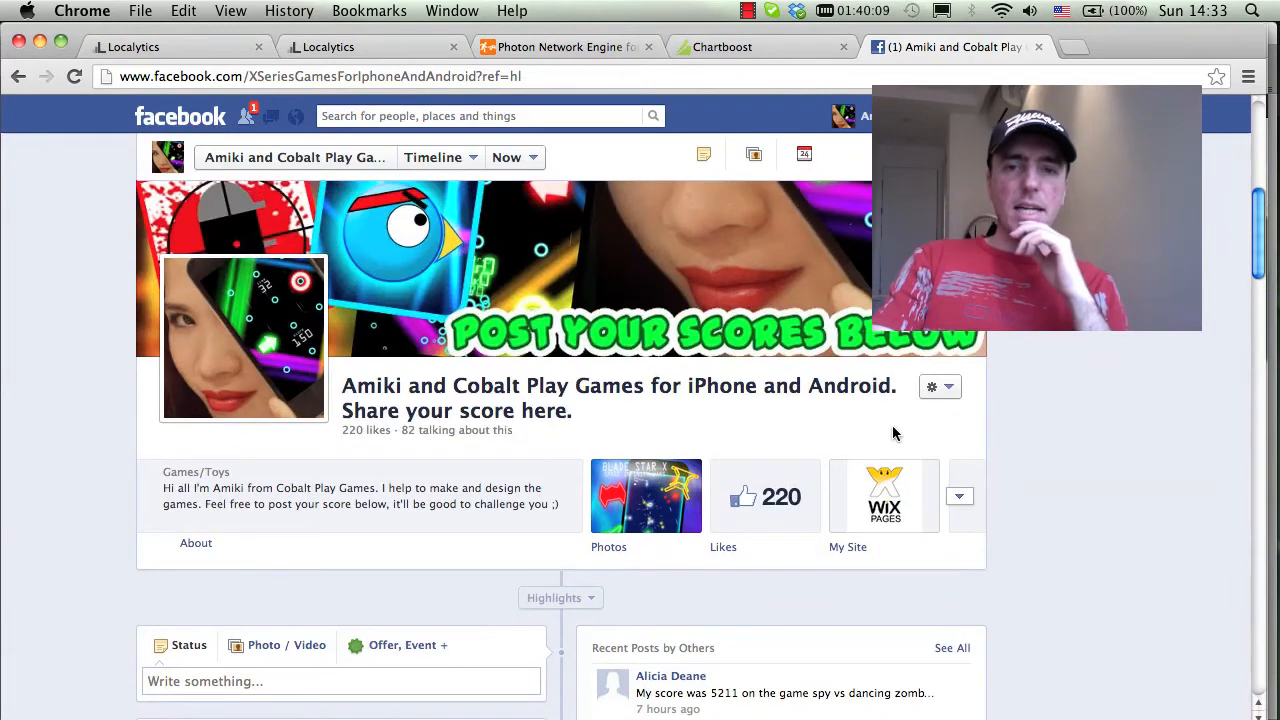
{"action": "scroll", "scroll_direction": "down", "scroll_amount": 3}
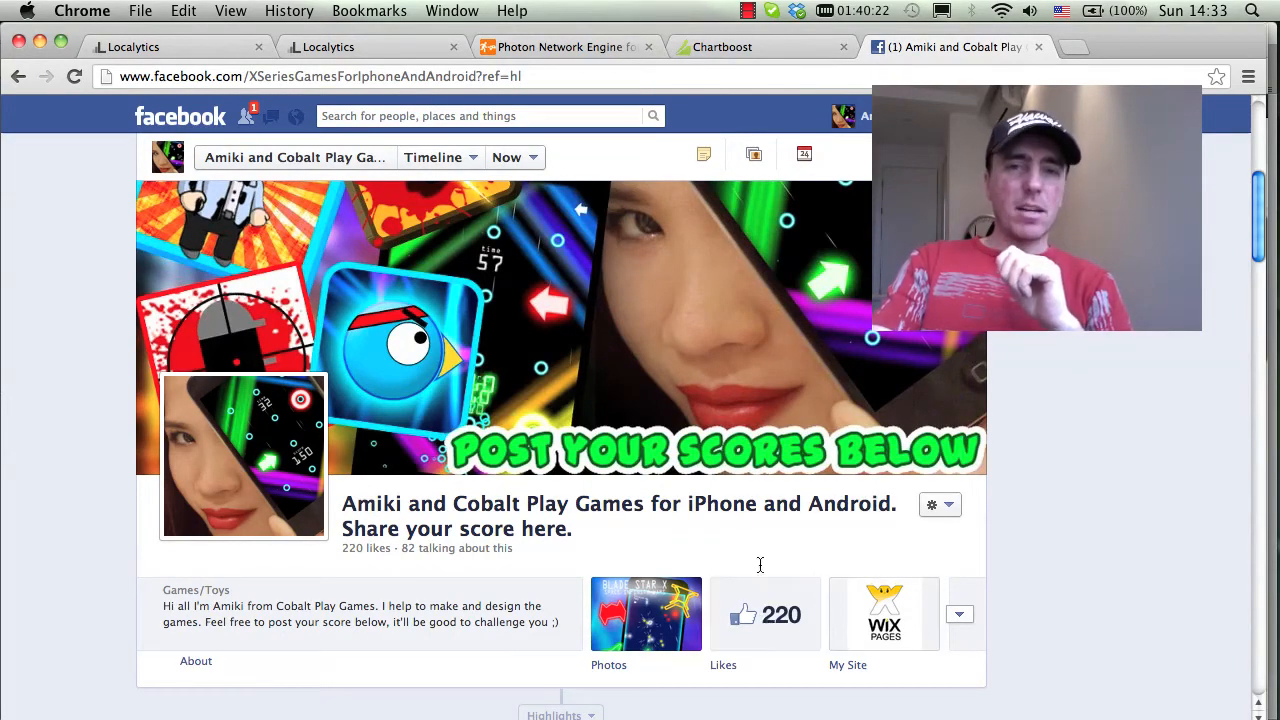
{"action": "mouse_move", "coordinate": [703, 398]}
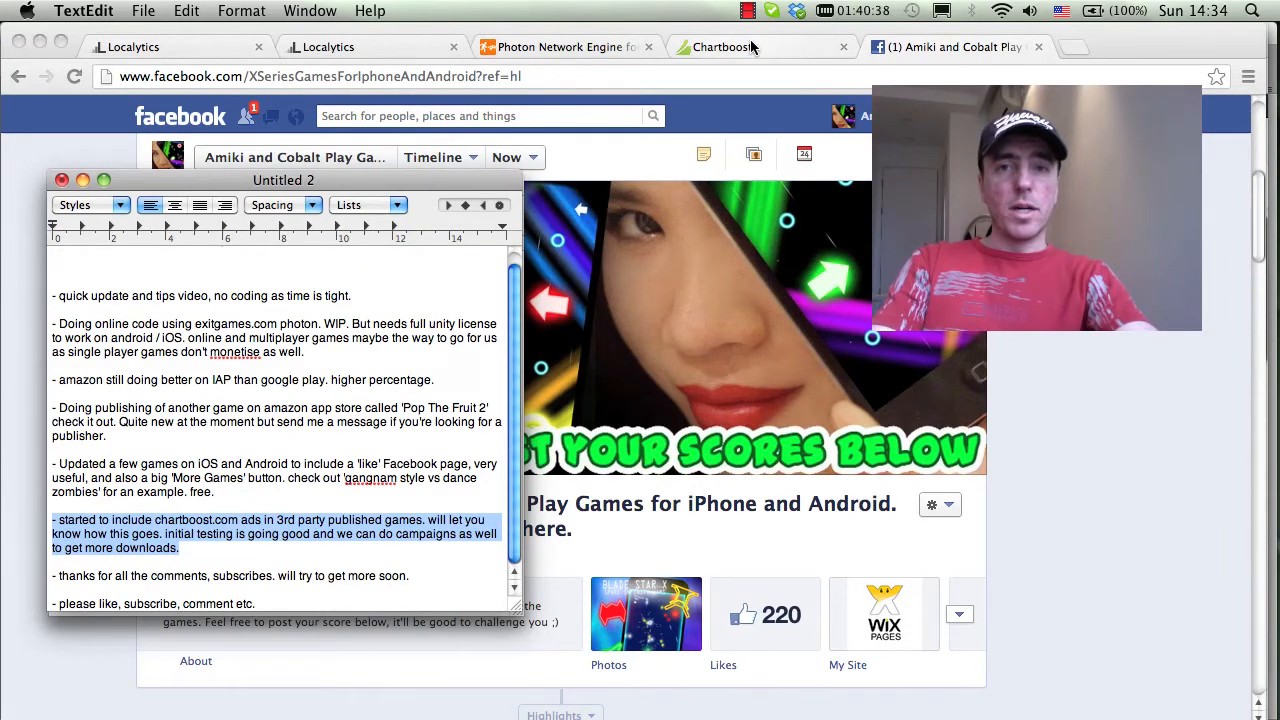
Load chartboost.com from the Chartboost tab in Chrome
{"action": "left_click", "coordinate": [725, 46]}
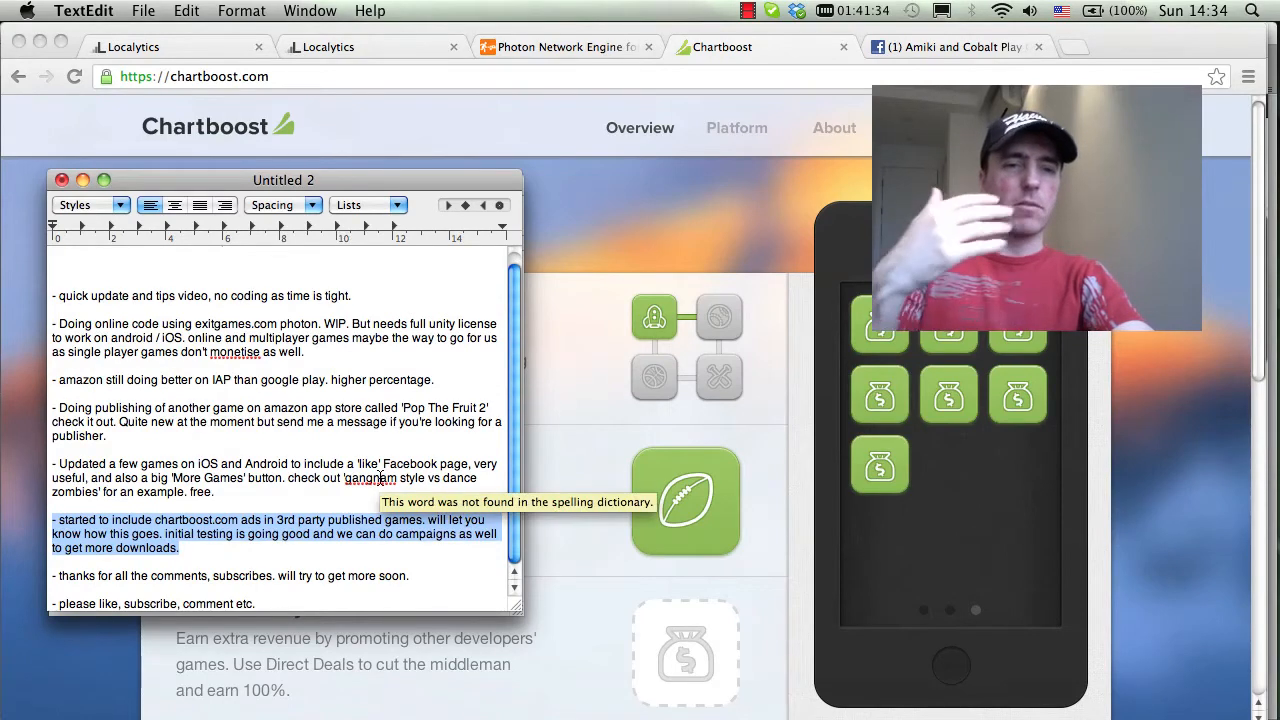
Deselect the Chartboost ads paragraph and select the 'thanks for all the comments' line
{"action": "left_click", "coordinate": [290, 550]}
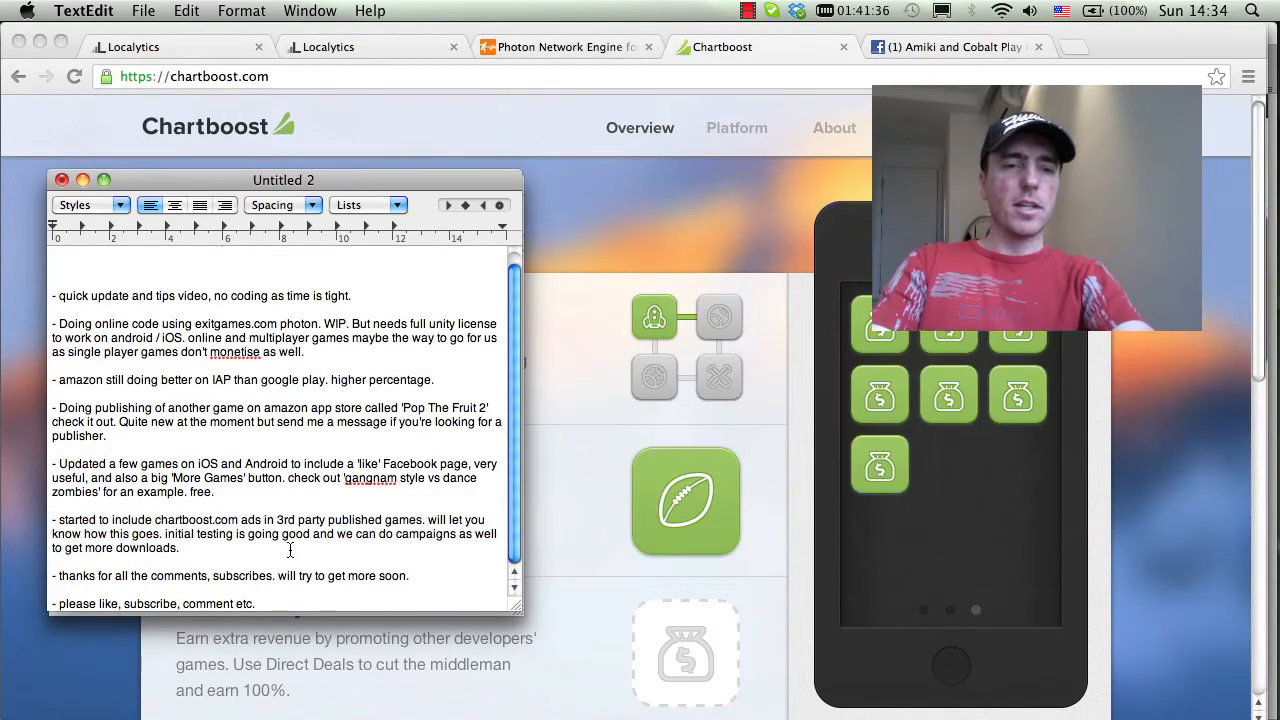
{"action": "triple_click", "coordinate": [230, 575]}
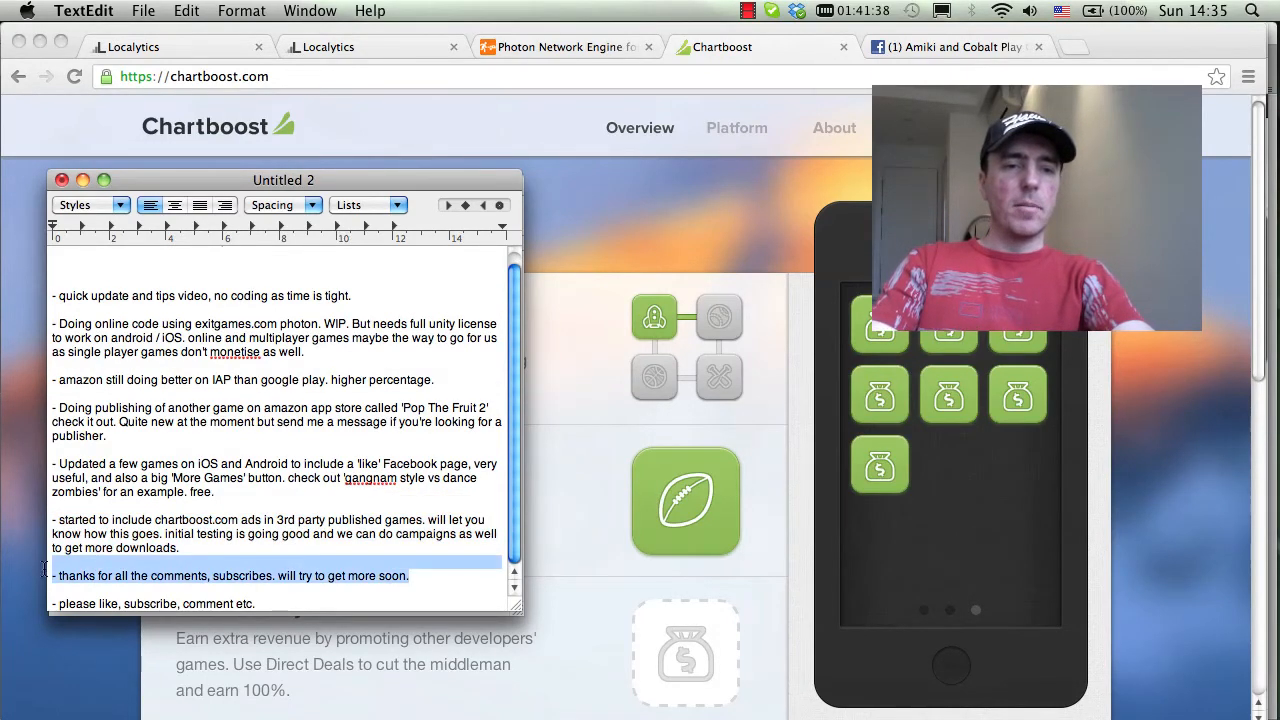